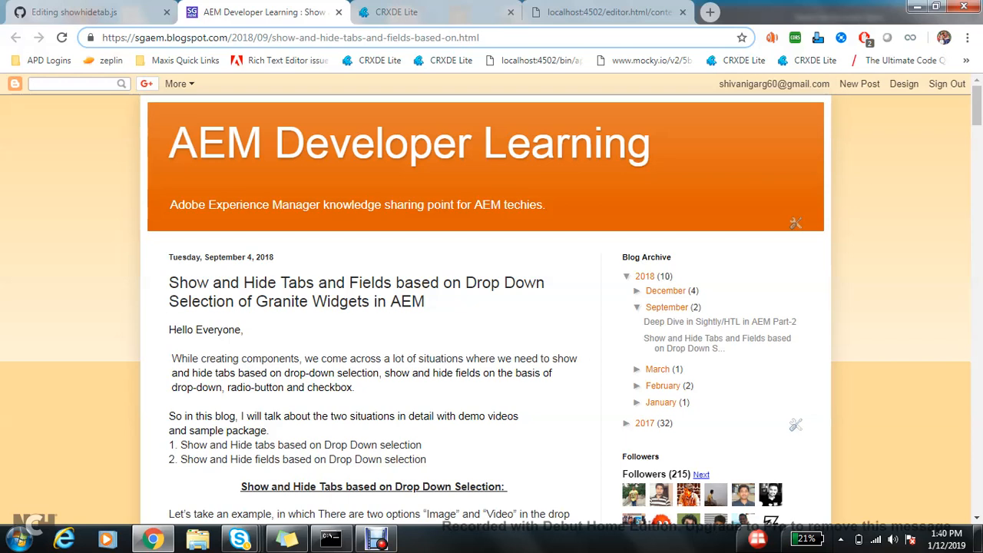
Skim the show/hide tabs blog post, then switch to the editor's Hero Banner dialog.
scroll(down, 3)
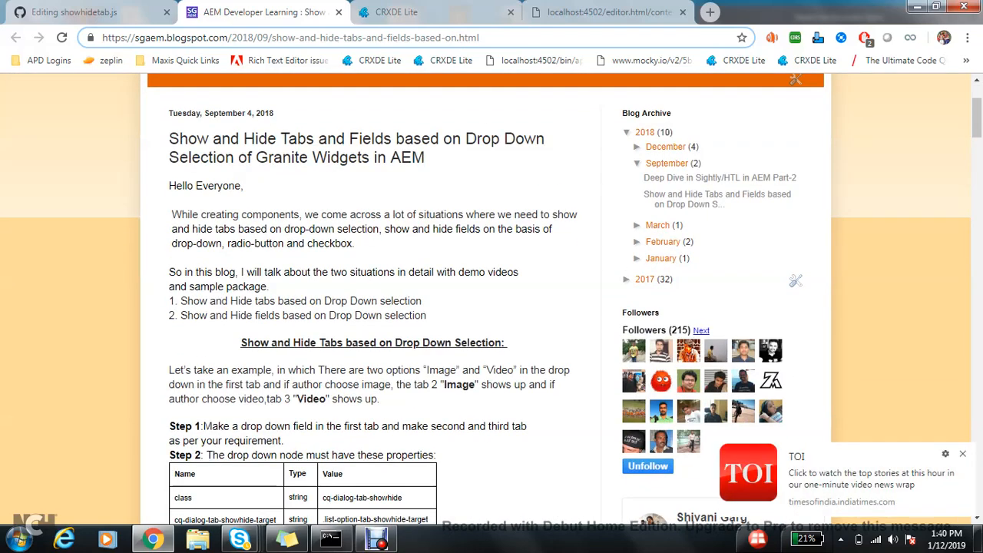
click(963, 453)
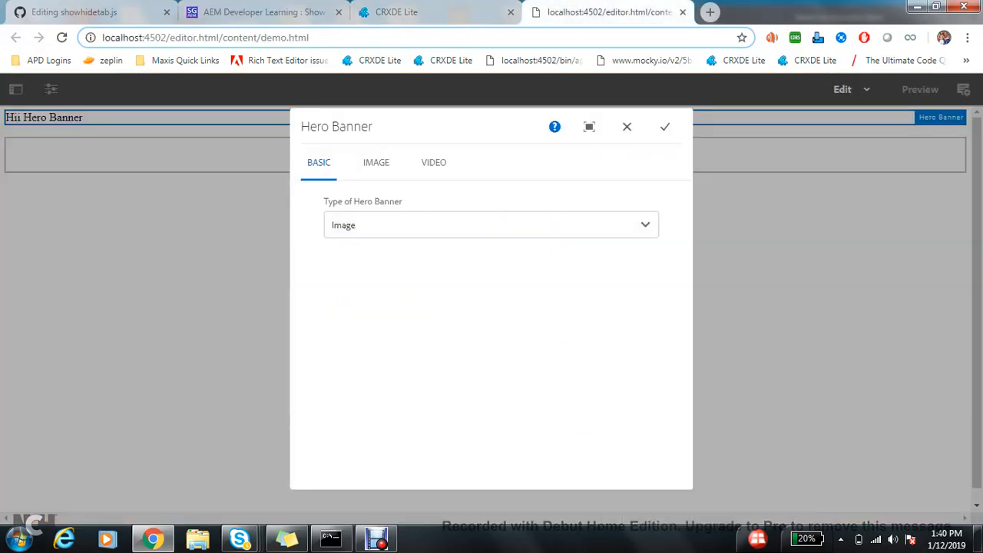
Check the Video tab's URL field and the Image/Video options in the Type of Hero Banner dropdown.
click(491, 225)
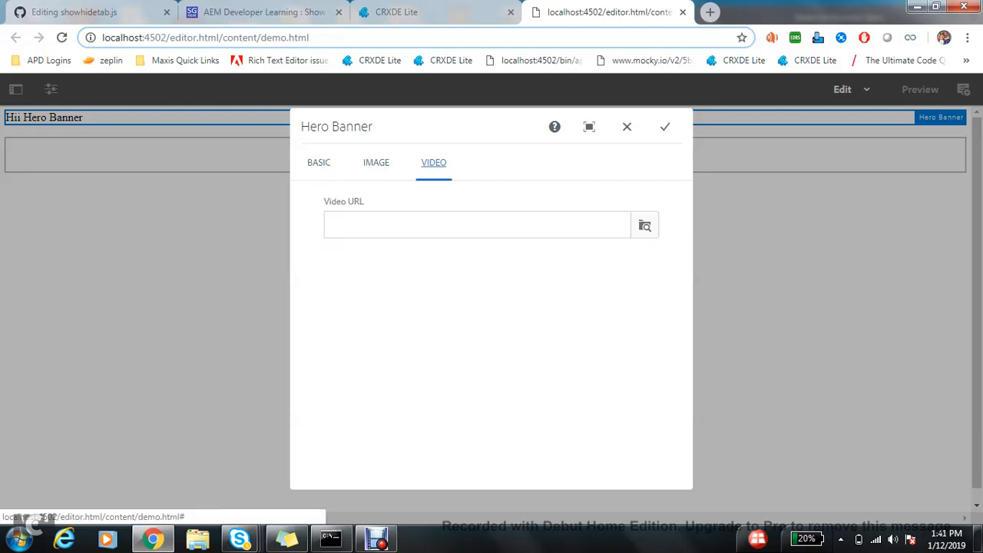
click(319, 162)
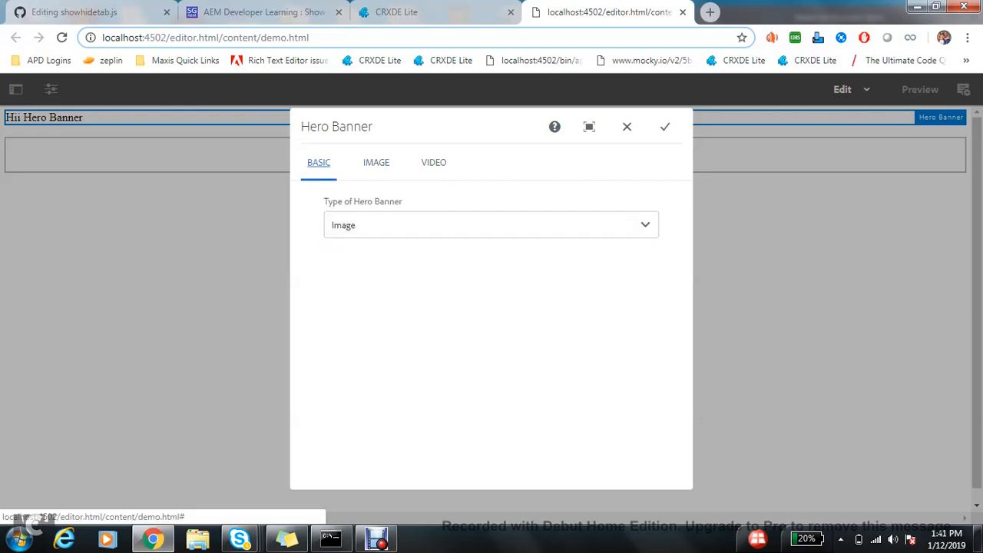
click(491, 224)
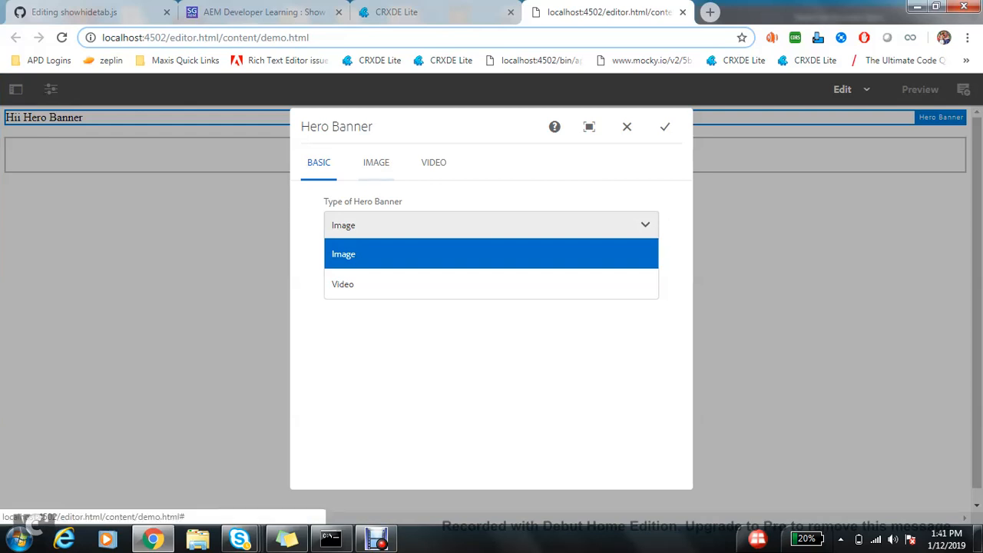
mouse_move(343, 283)
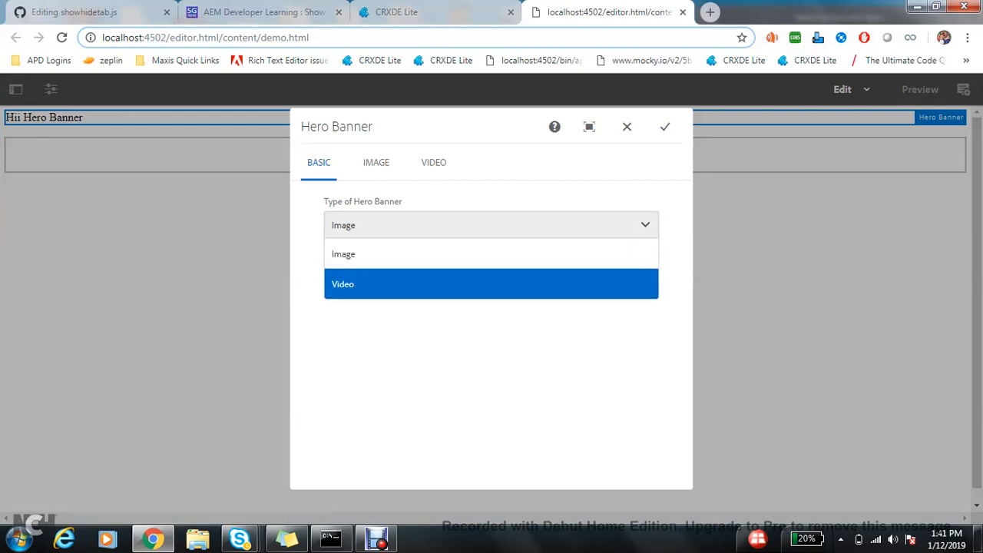
mouse_move(344, 253)
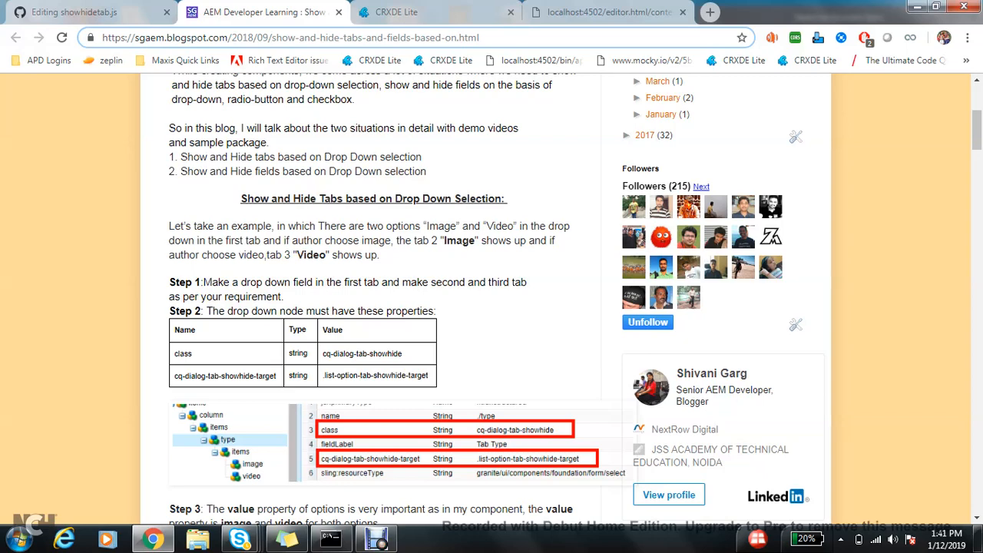
On the Hero Banner type node, enter property 'class' with value cq-dialog-tab-showhide from the blog.
click(194, 353)
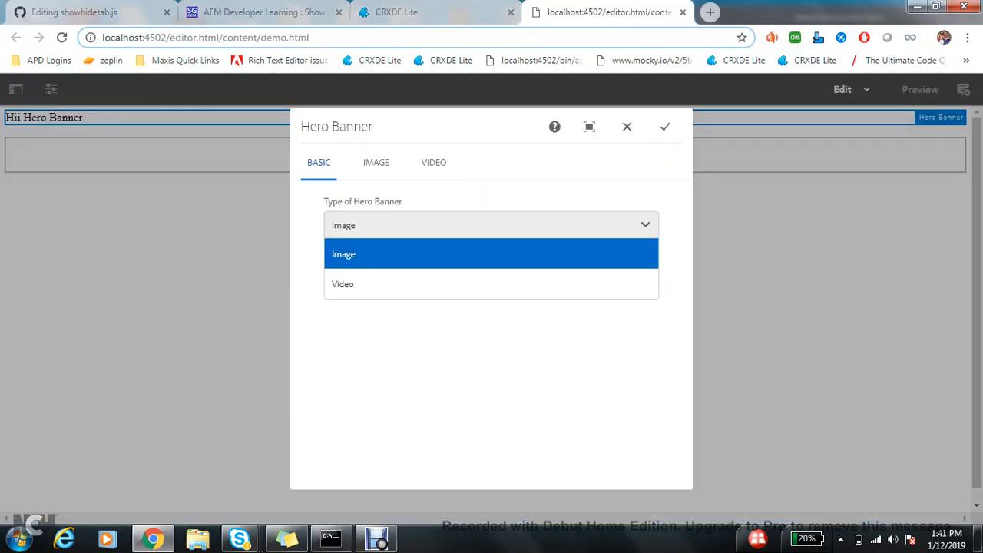
click(436, 12)
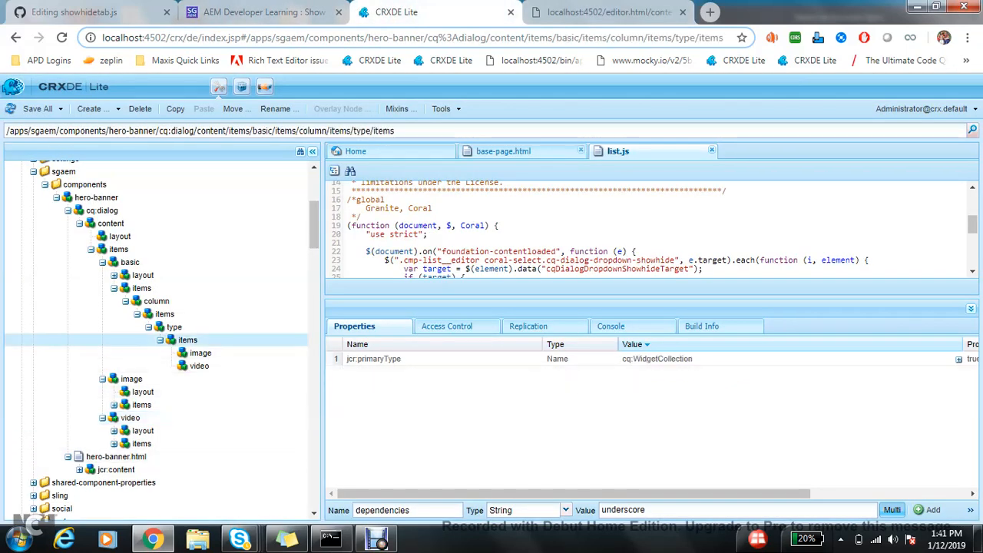
click(175, 326)
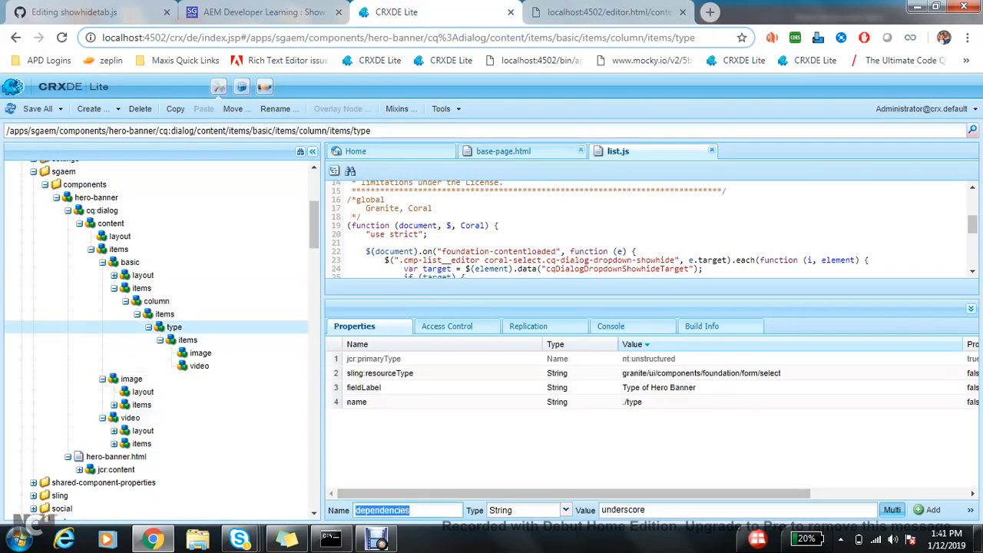
text(class)
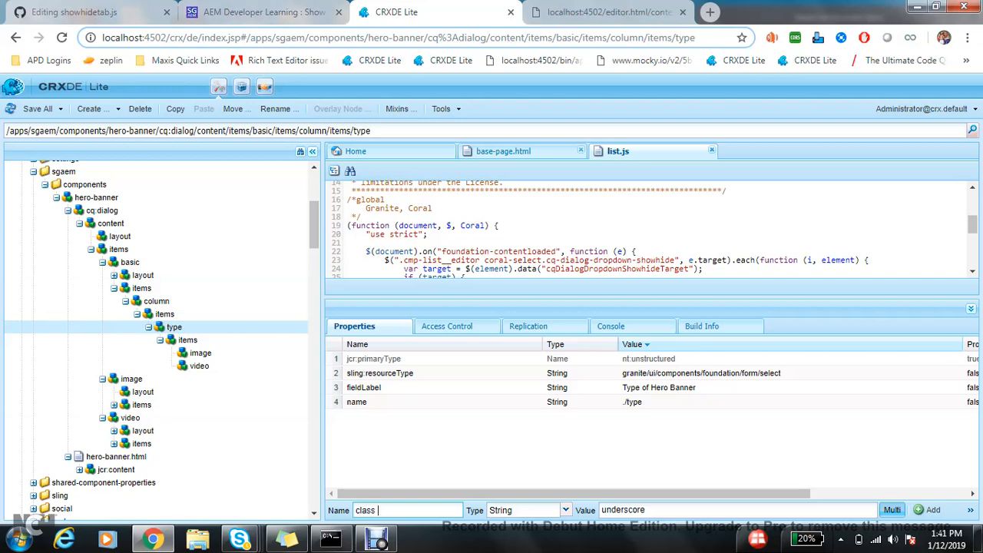
click(262, 12)
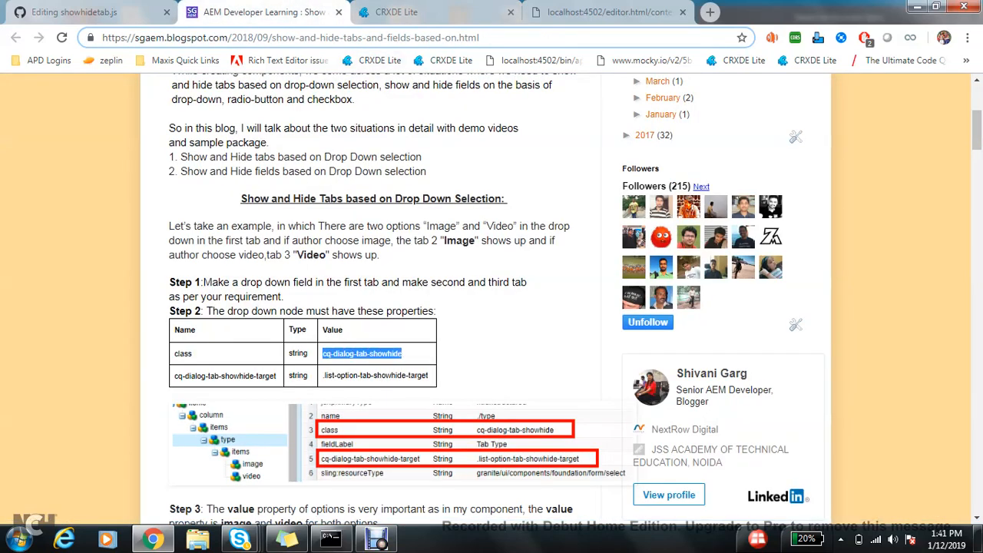
click(436, 13)
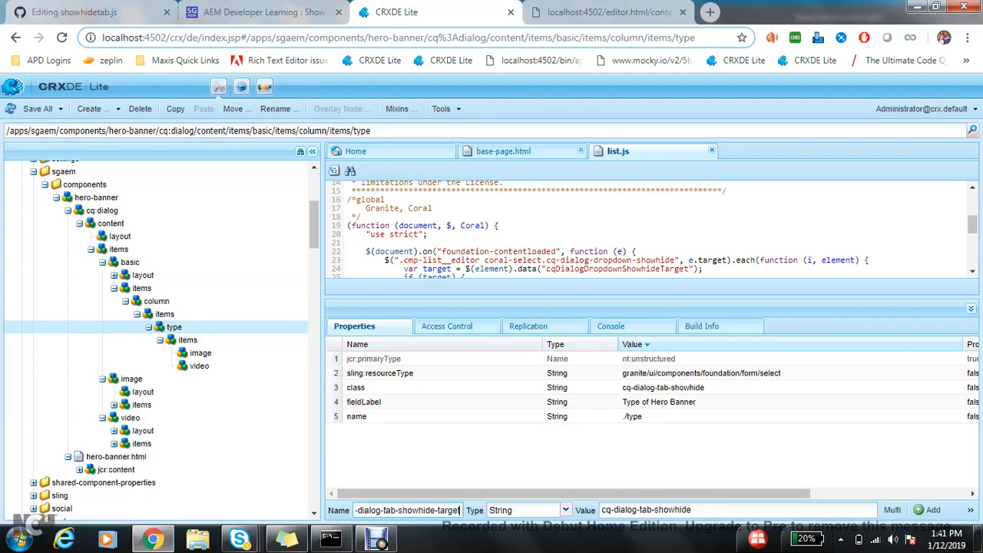
Add cq-dialog-tab-showhide-target = .image-video-tab-showhide-target to the type node.
click(261, 13)
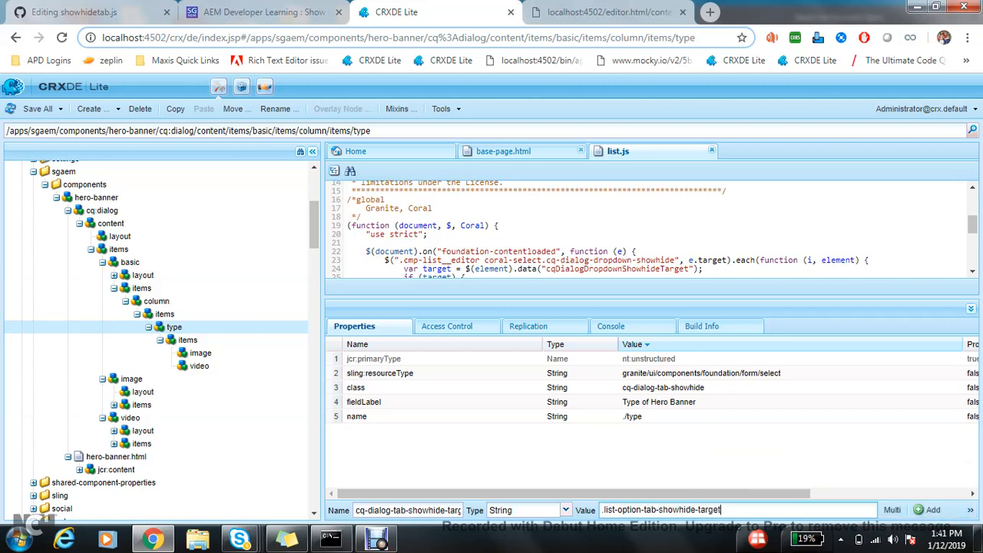
double_click(621, 509)
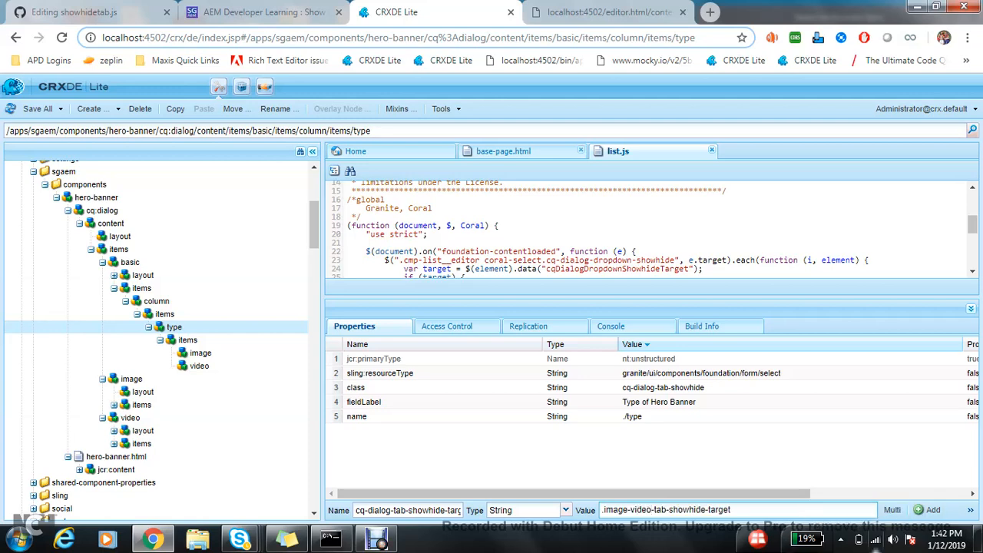
click(932, 509)
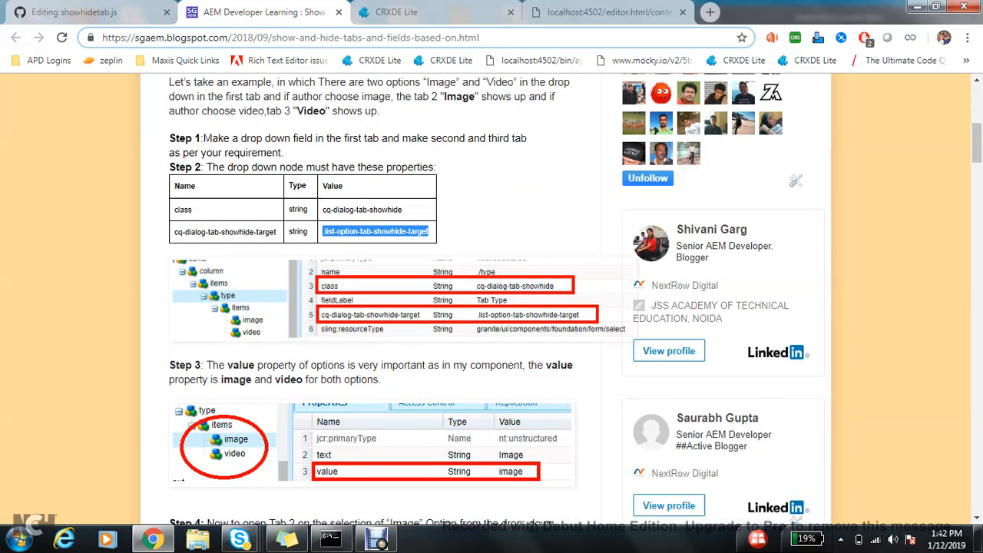
Compare the image and video option nodes' value properties against the blog's Step 3.
scroll(down, 3)
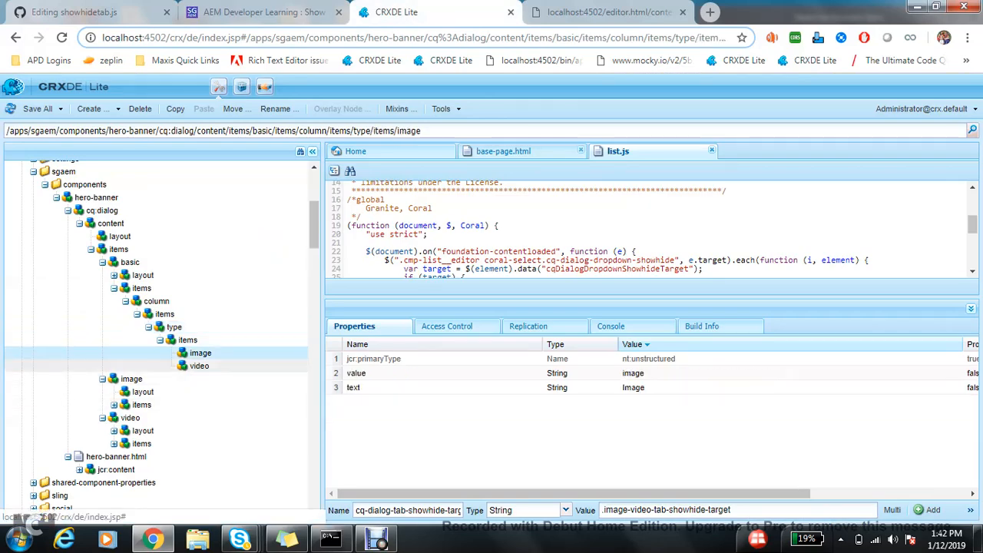
click(261, 12)
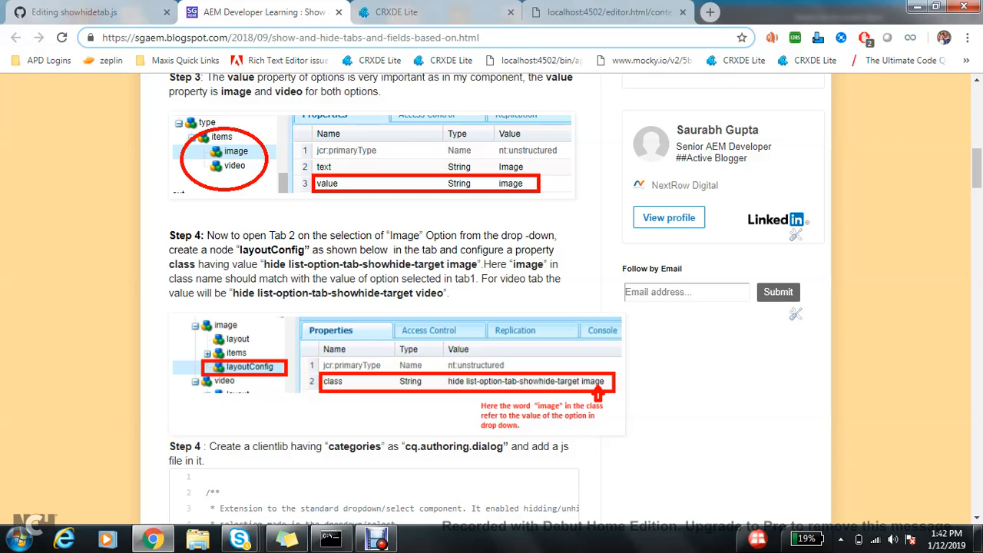
click(396, 12)
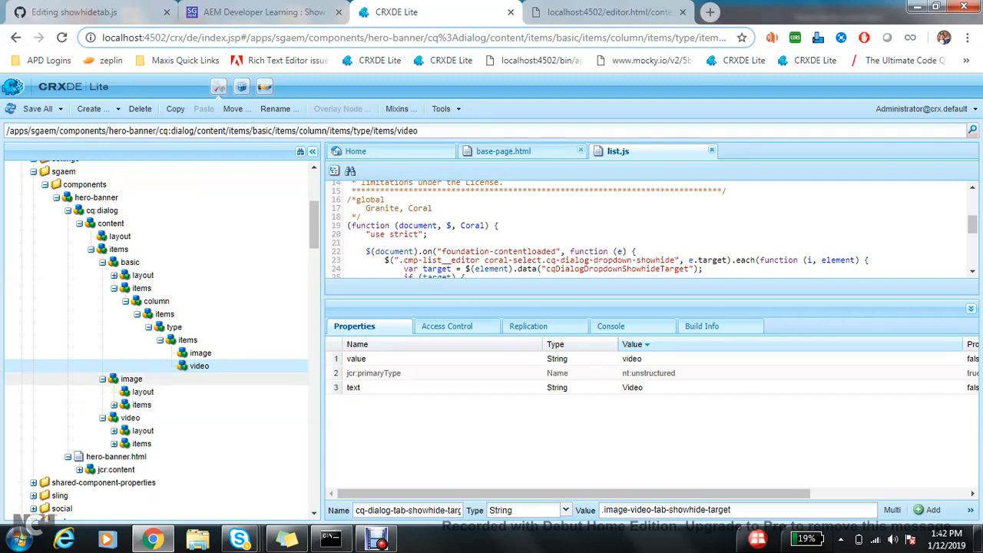
Create an nt:unstructured layoutConfig node under the Image tab and copy its class value from the blog.
right_click(131, 378)
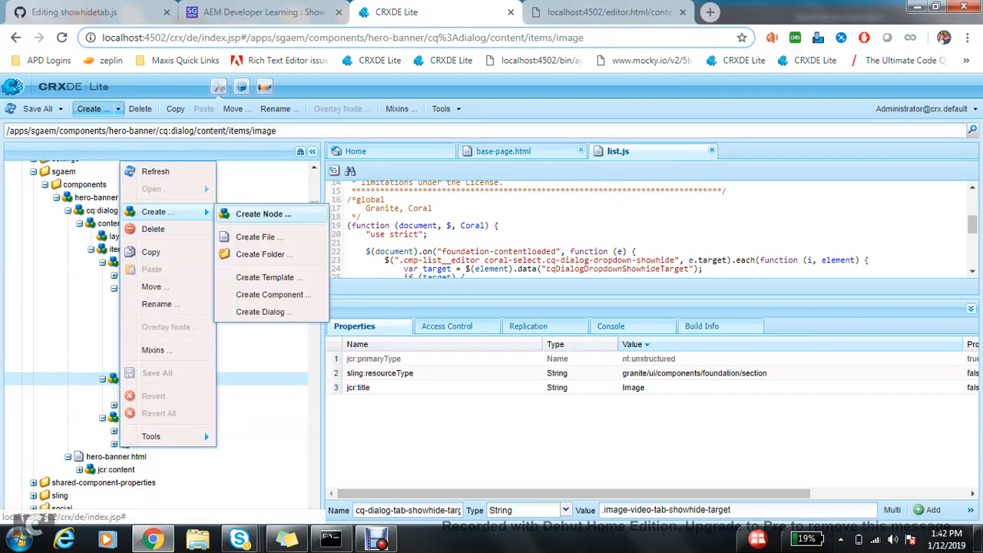
click(263, 214)
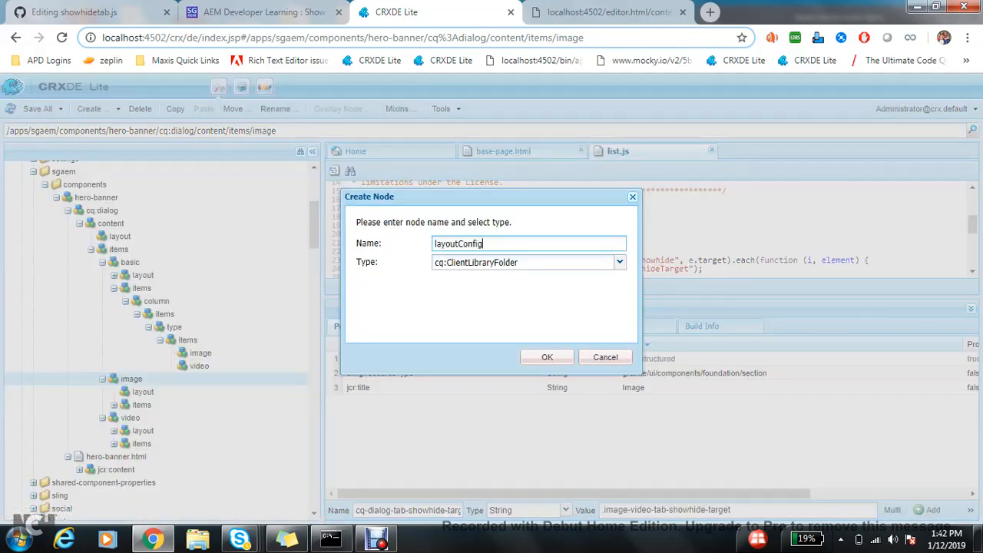
text(nt:un)
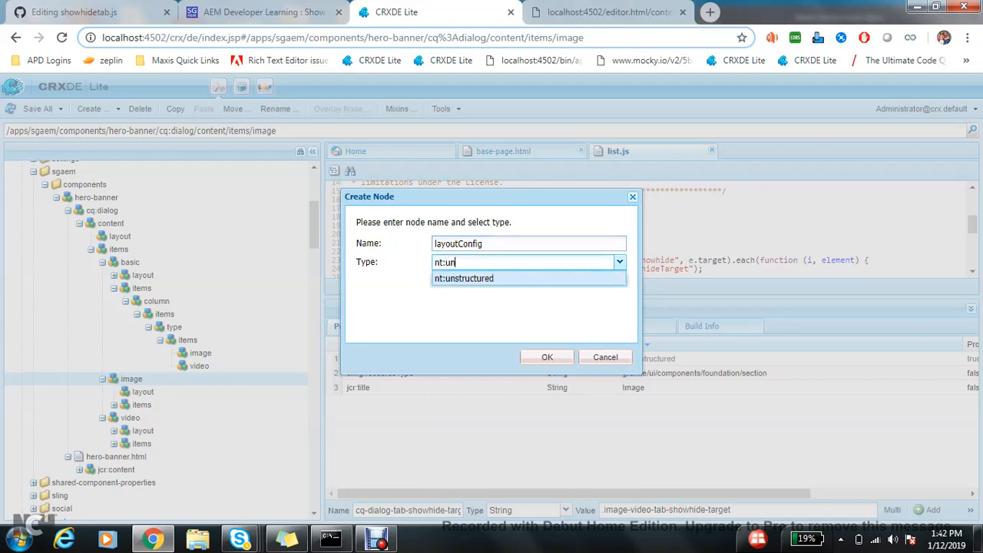
click(547, 357)
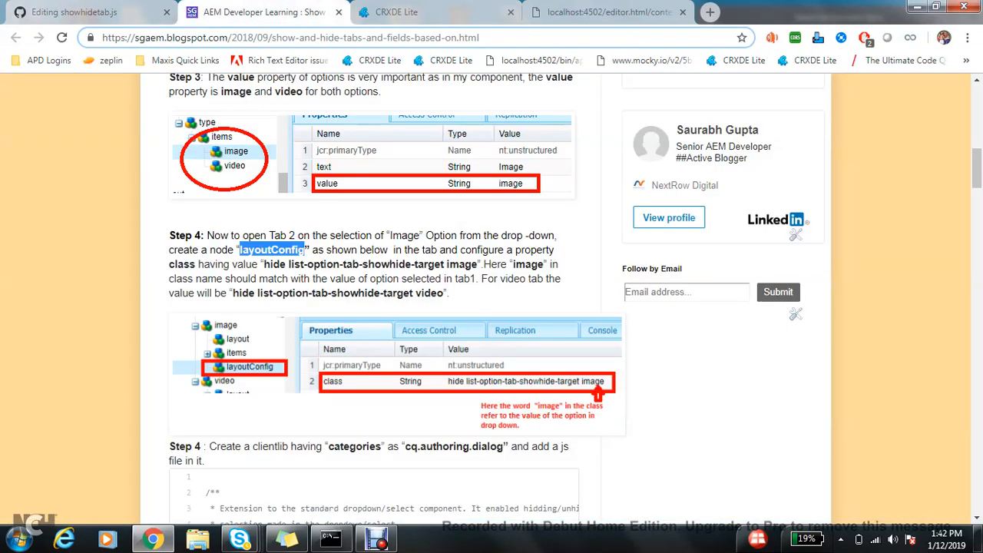
drag(263, 264, 444, 264)
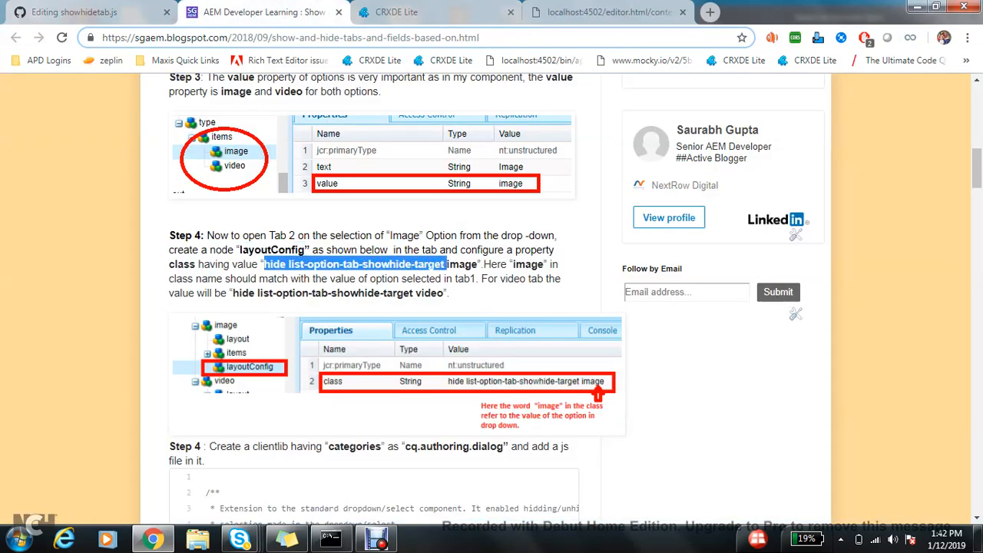
click(436, 12)
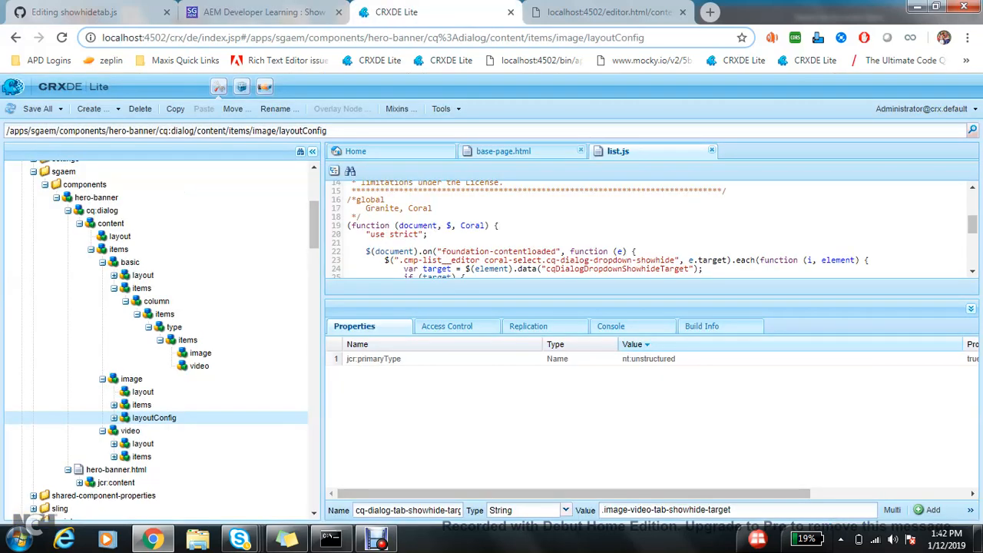
Add class 'hide image-video-tab-showhide-target image' to layoutConfig and check the image option node.
text(class)
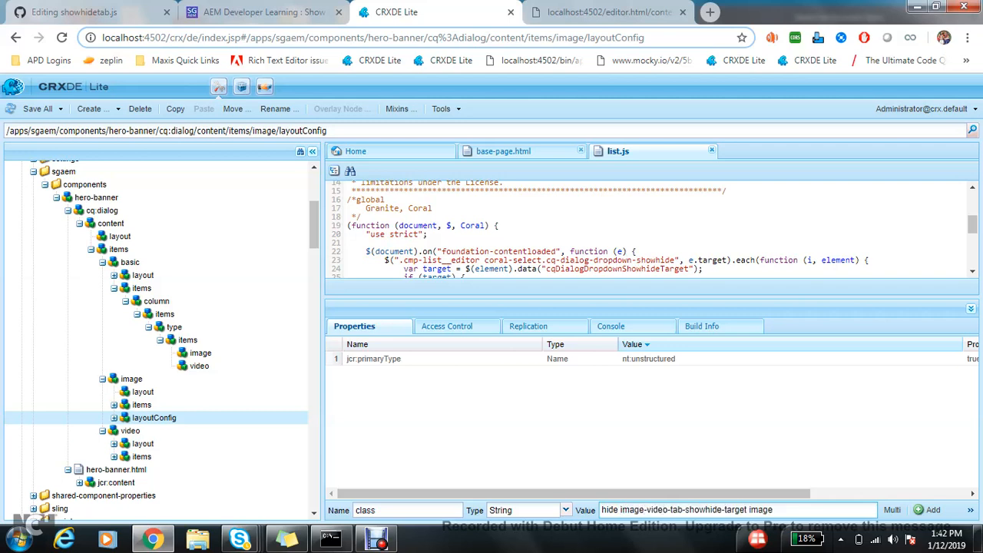
click(933, 509)
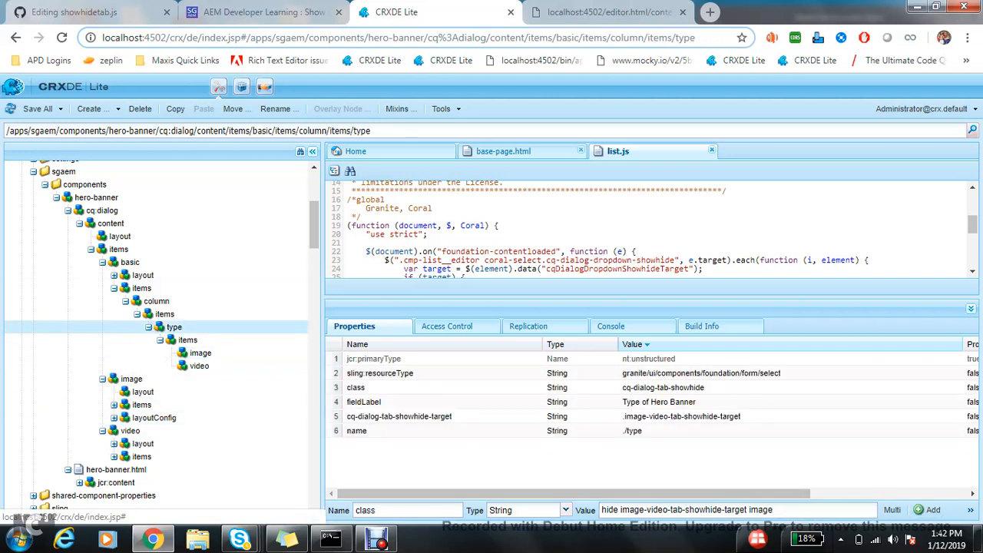
click(686, 415)
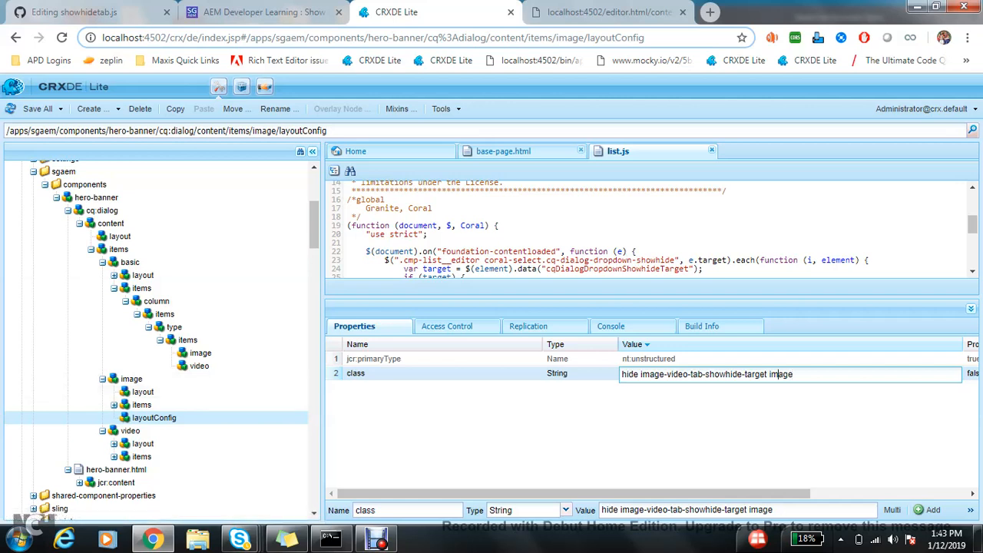
click(199, 353)
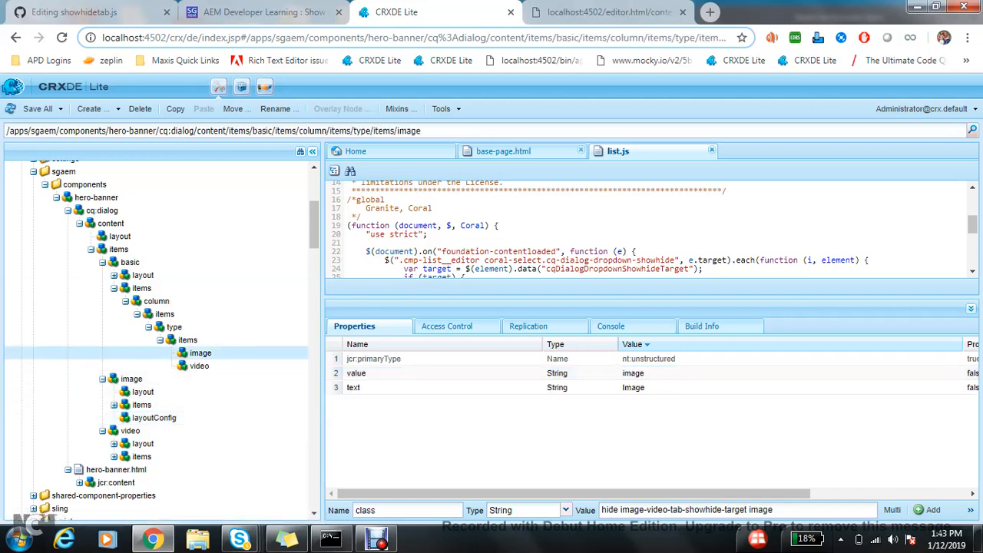
double_click(633, 374)
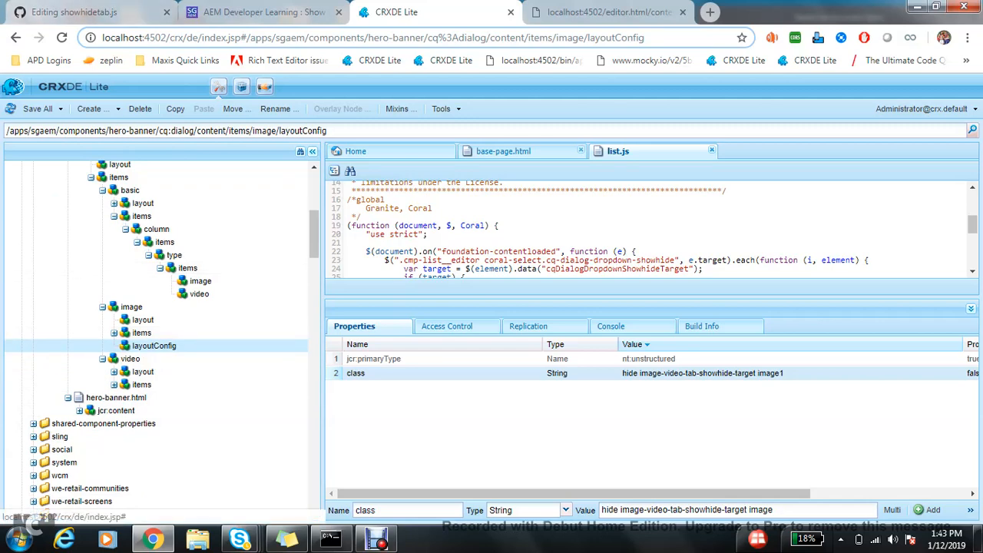
Copy layoutConfig under the video tab and change its class ending from image to video.
click(129, 359)
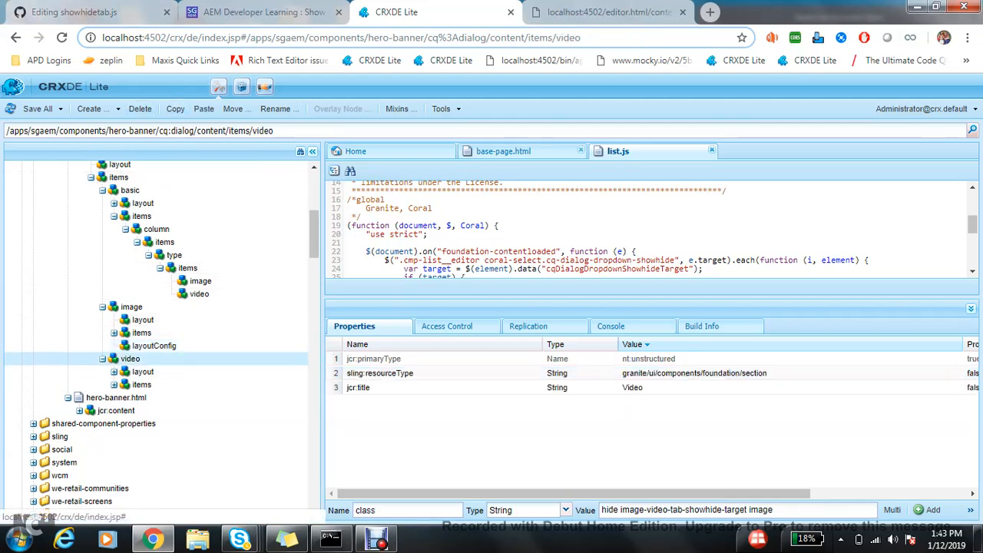
click(153, 397)
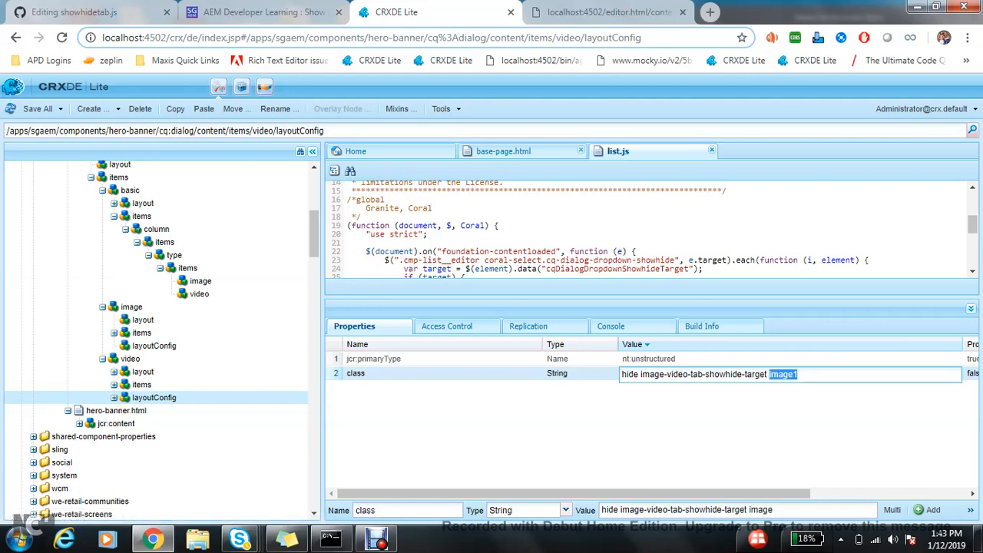
text(video)
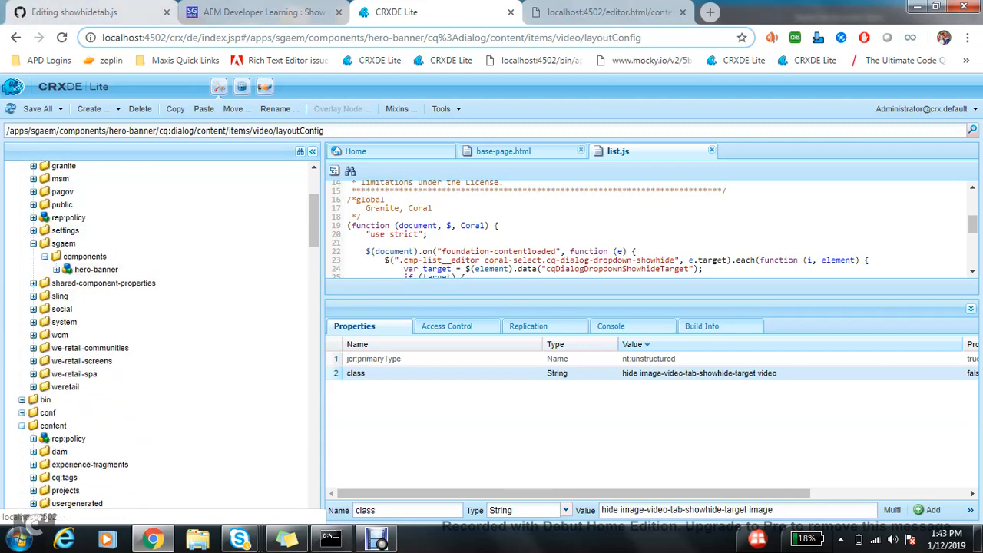
click(261, 12)
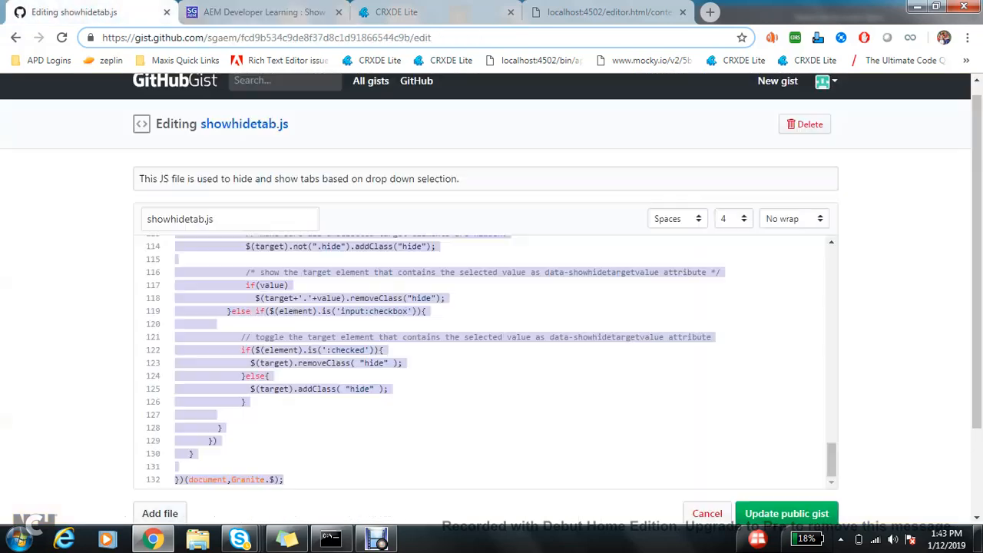
Under hero-banner, create node 'clientlibs' with type cq:ClientLibraryFolder.
click(397, 12)
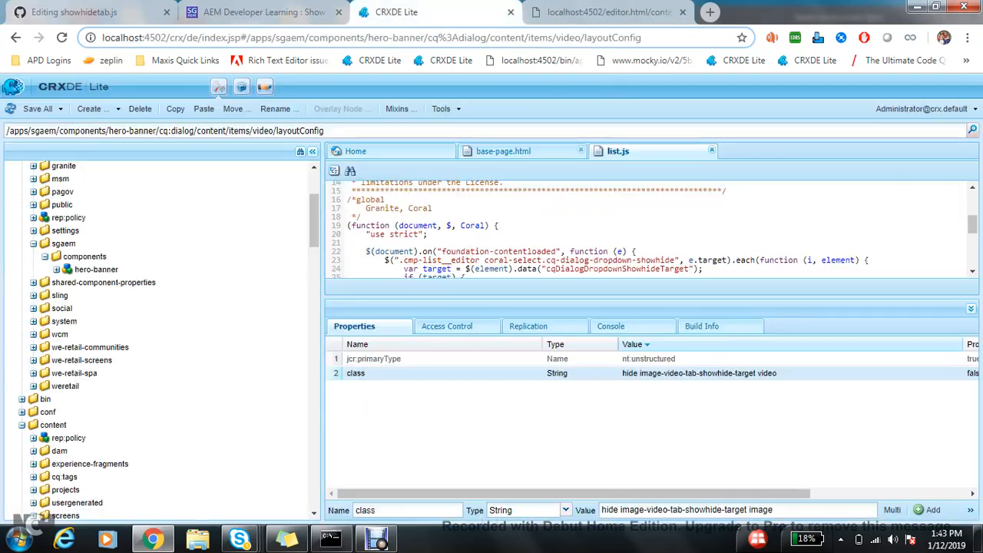
right_click(96, 268)
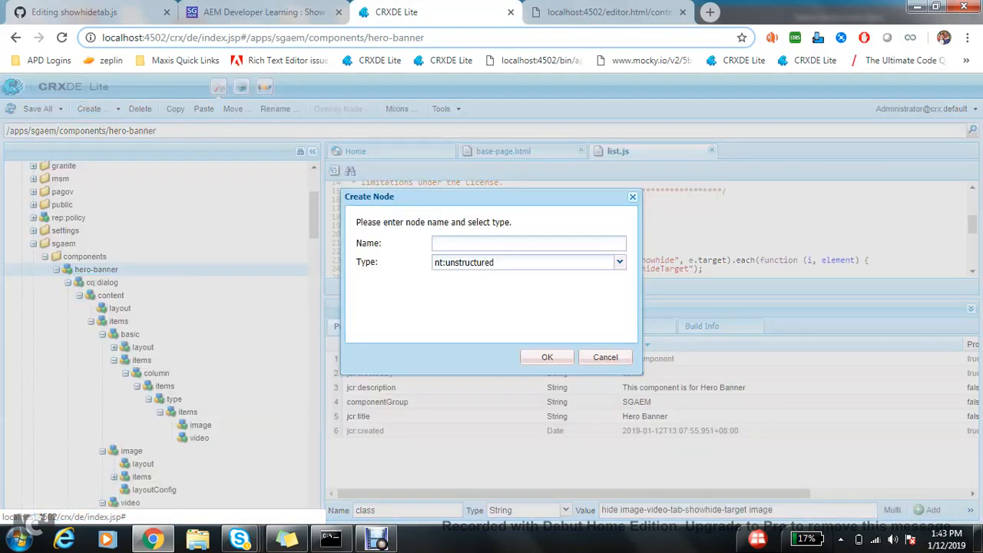
text(cq)
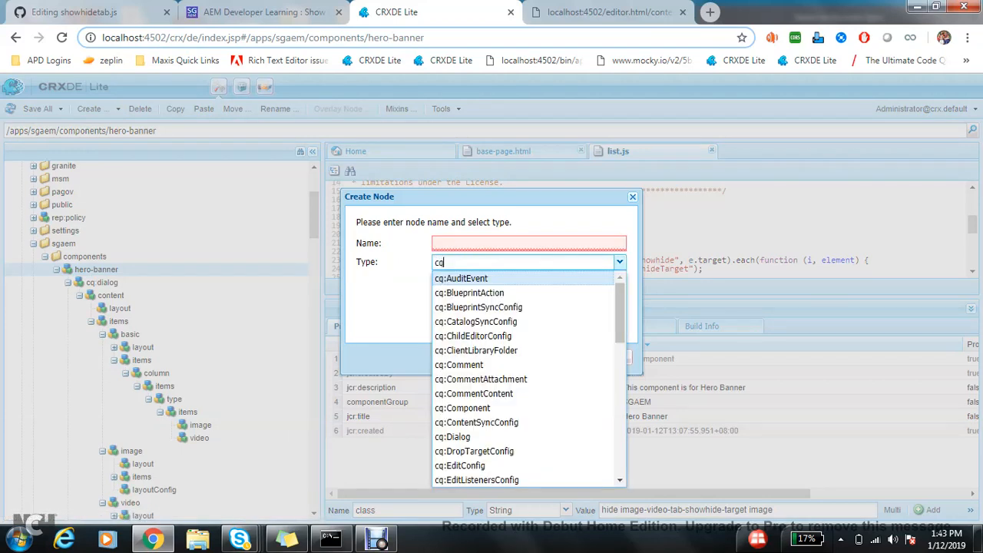
click(475, 350)
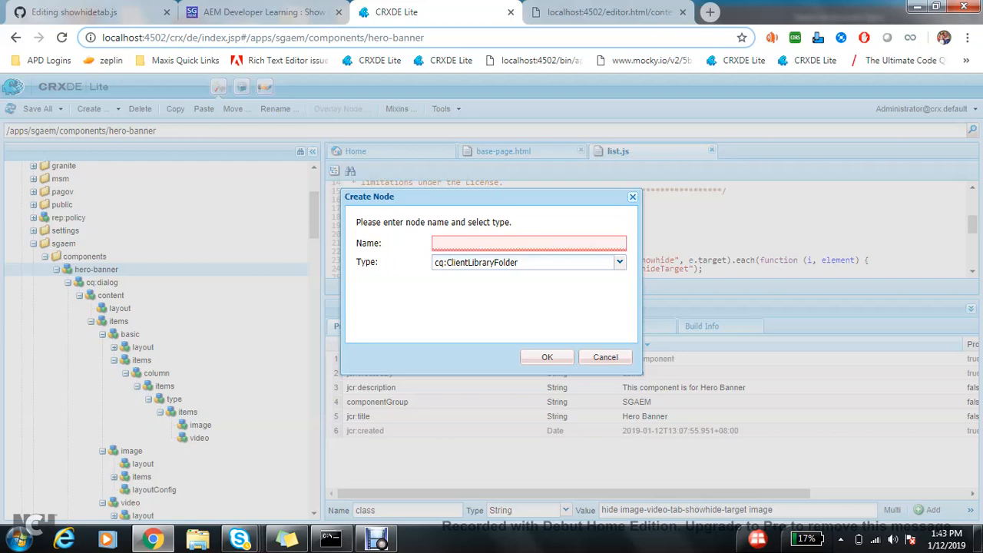
text(client)
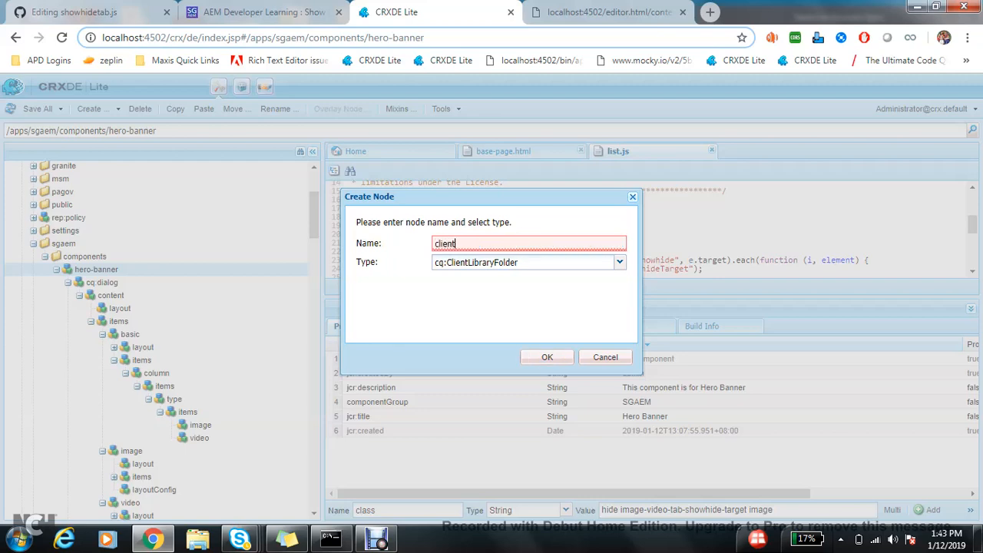
click(546, 357)
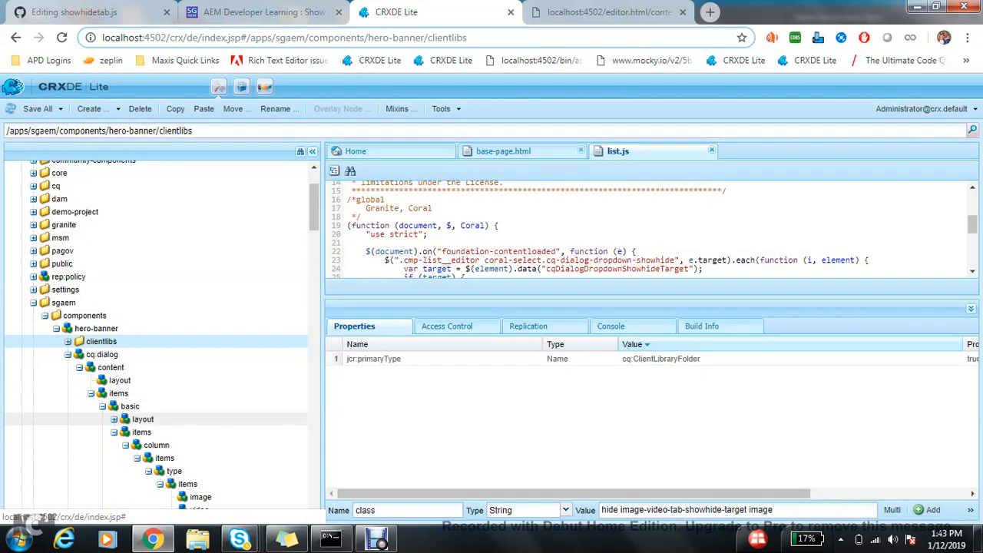
Create js.txt and showhidetab.js files inside the clientlibs folder, pasting the Gist script.
right_click(100, 341)
text(js)
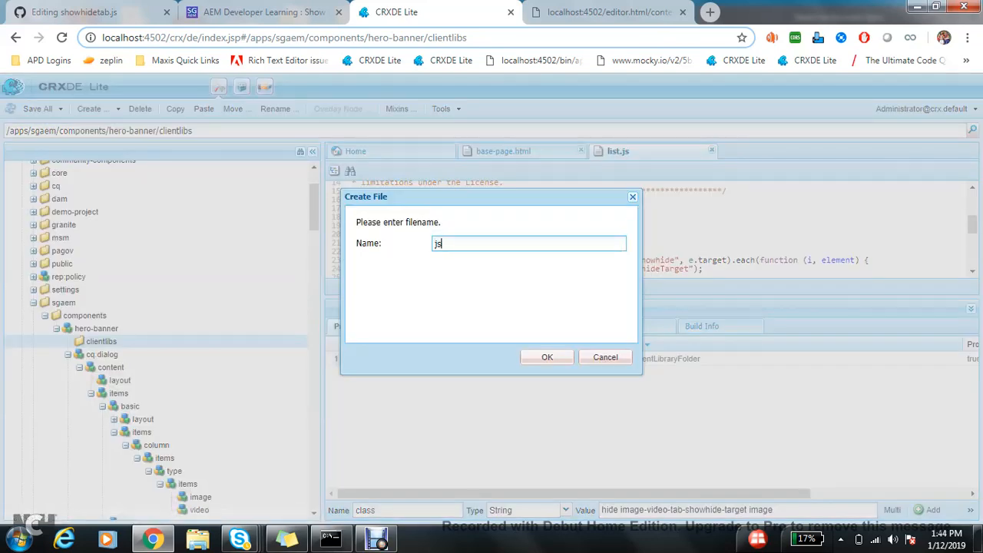
click(547, 357)
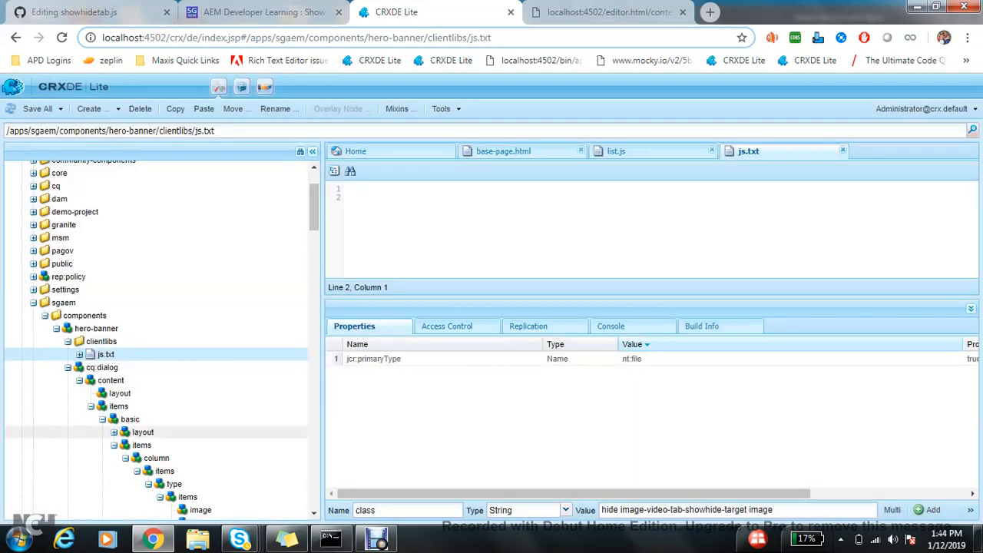
right_click(101, 340)
text(showhidetab.js)
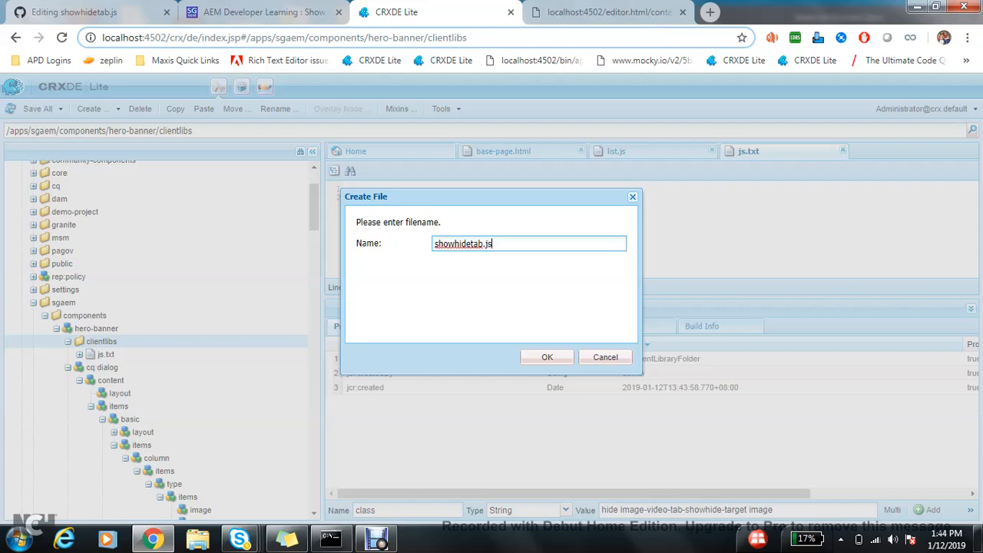
click(547, 357)
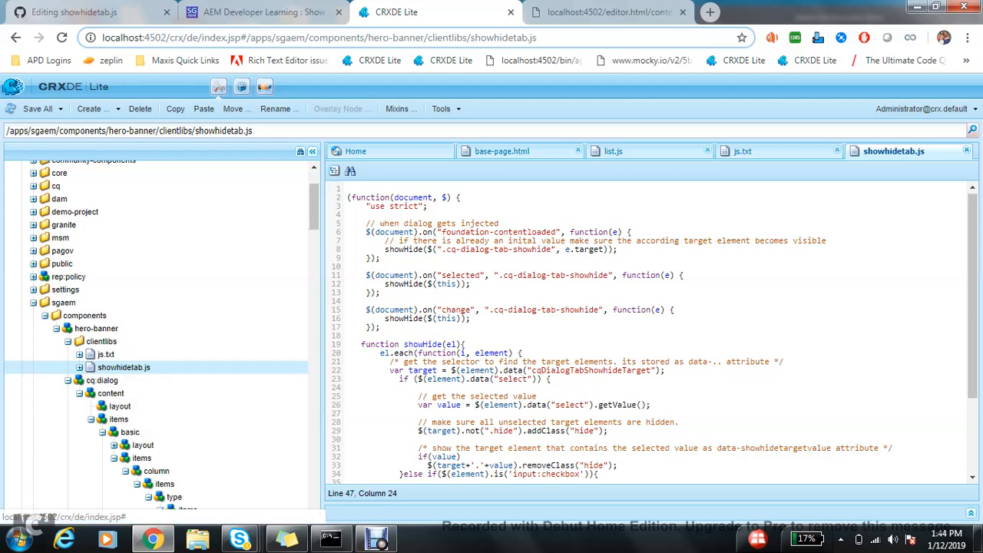
Enter showhidetab.js on line 2 of js.txt and save the file.
double_click(124, 367)
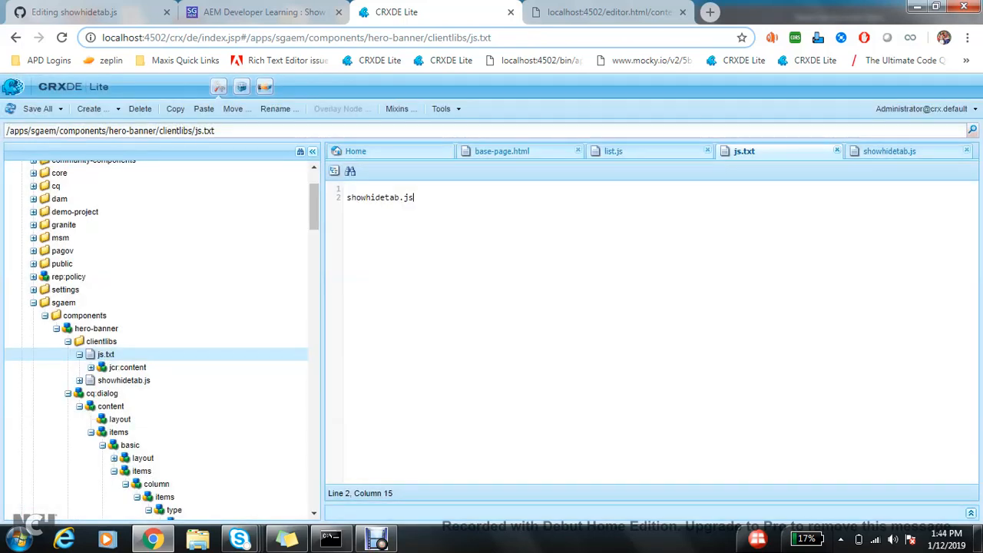
click(101, 341)
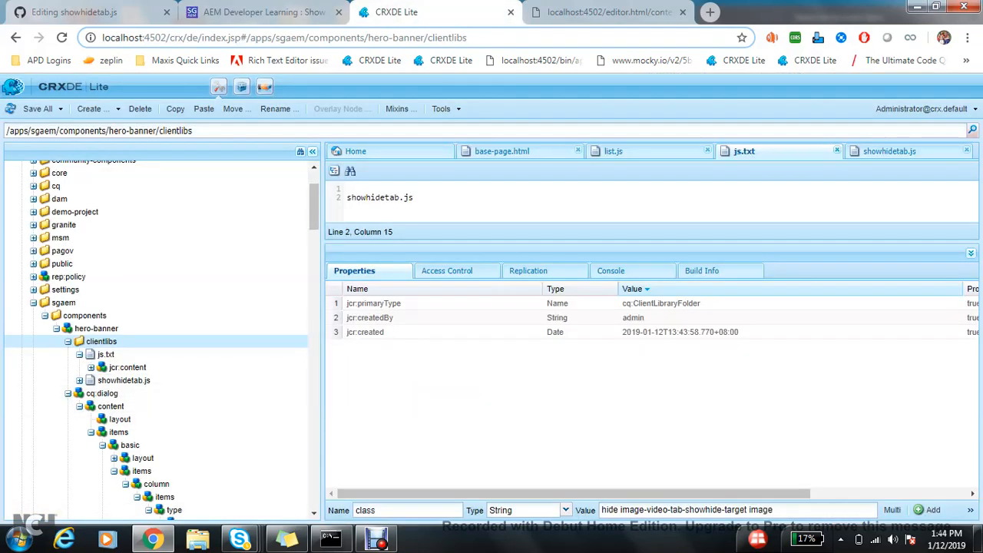
Add a Multi 'categories' property with value showhidetab.clientlibs to the clientlibs folder.
text(categoriie)
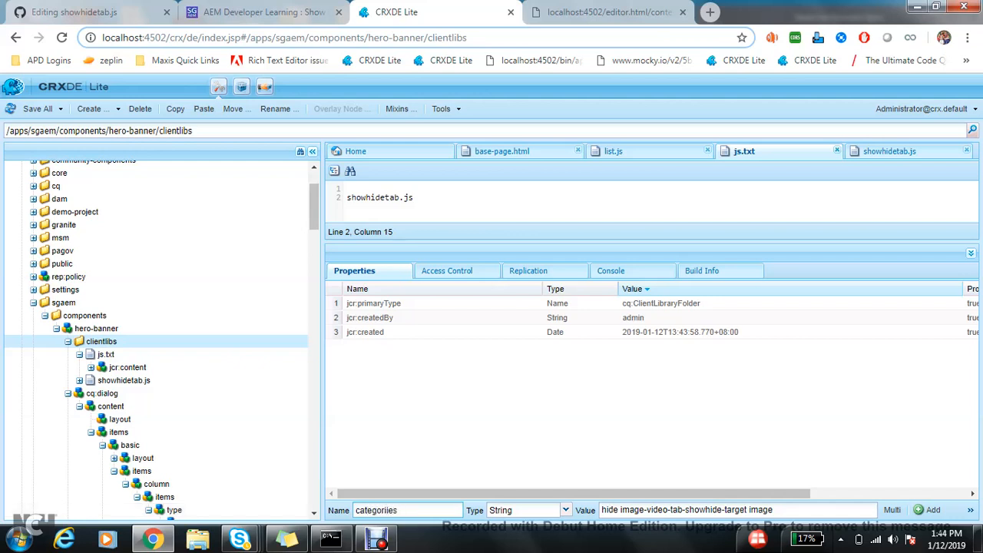
text(show)
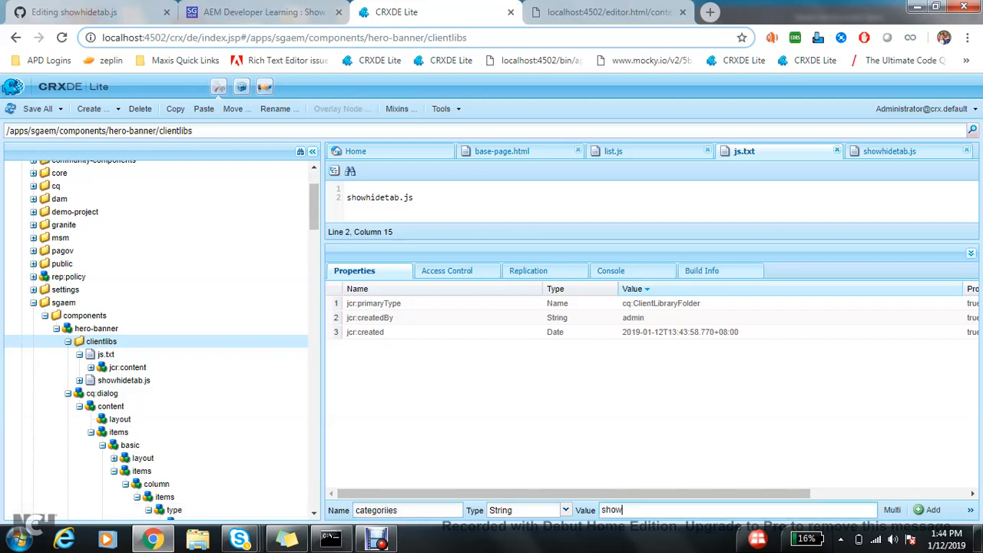
text(hidetab.clientlibs)
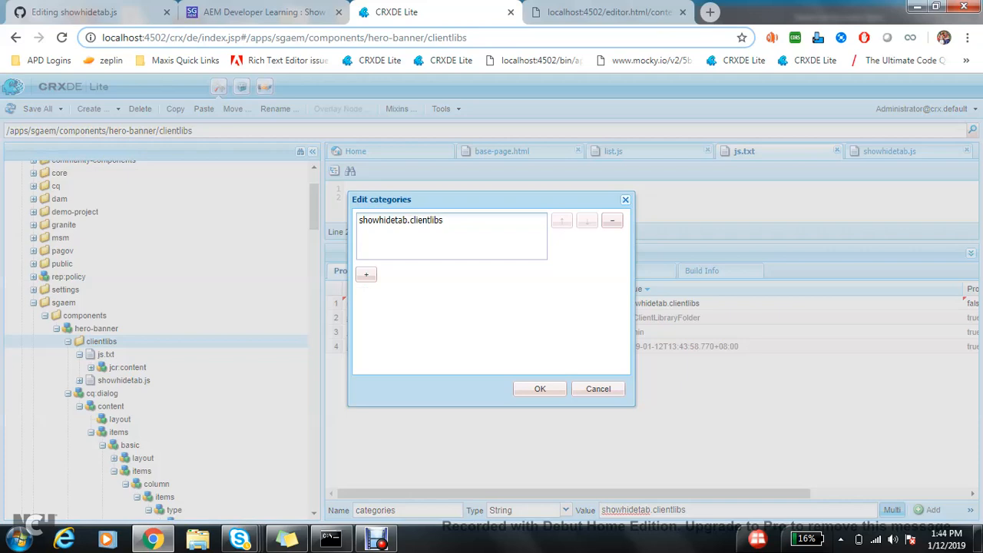
click(539, 388)
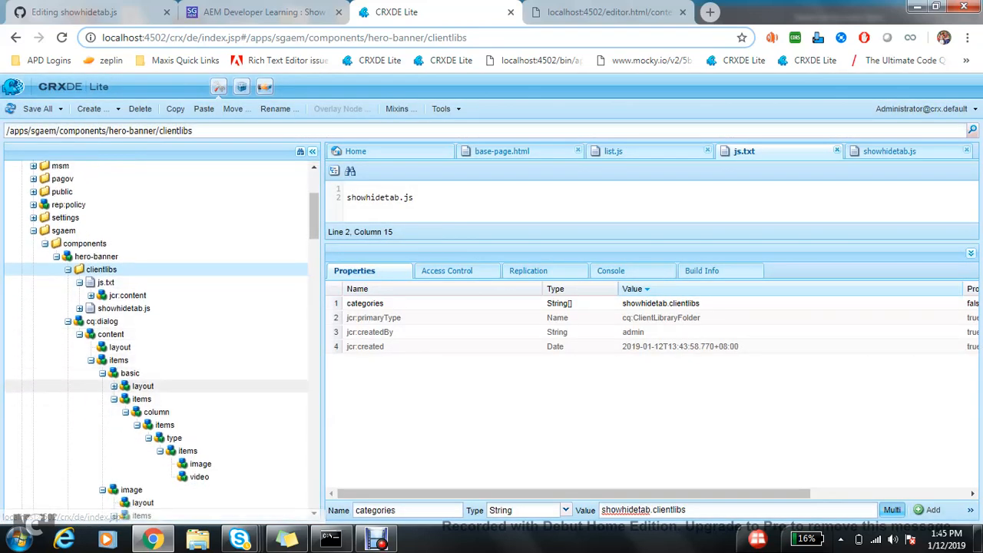
click(102, 321)
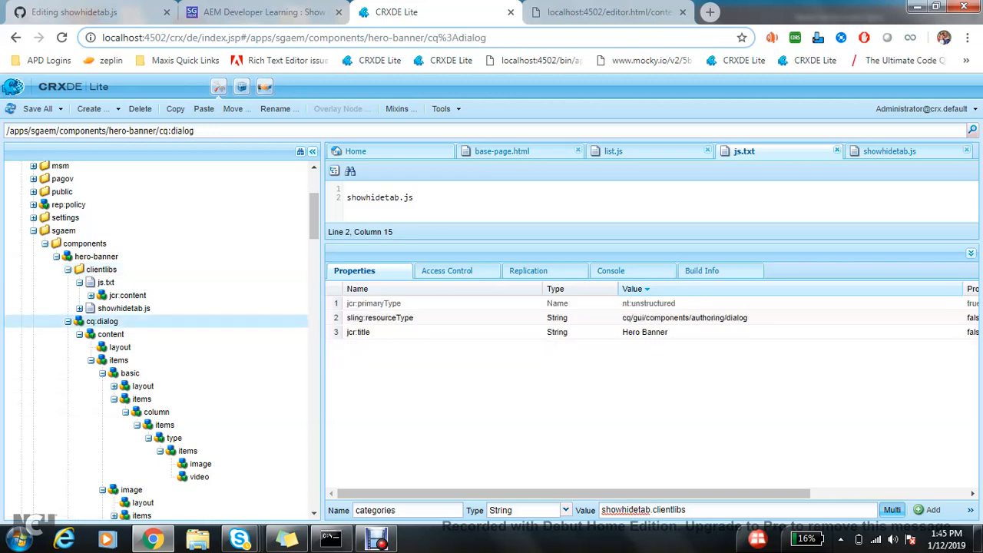
Add an extraClientlibs property to cq:dialog, Save All, and open demo.html in the page editor.
text(extra)
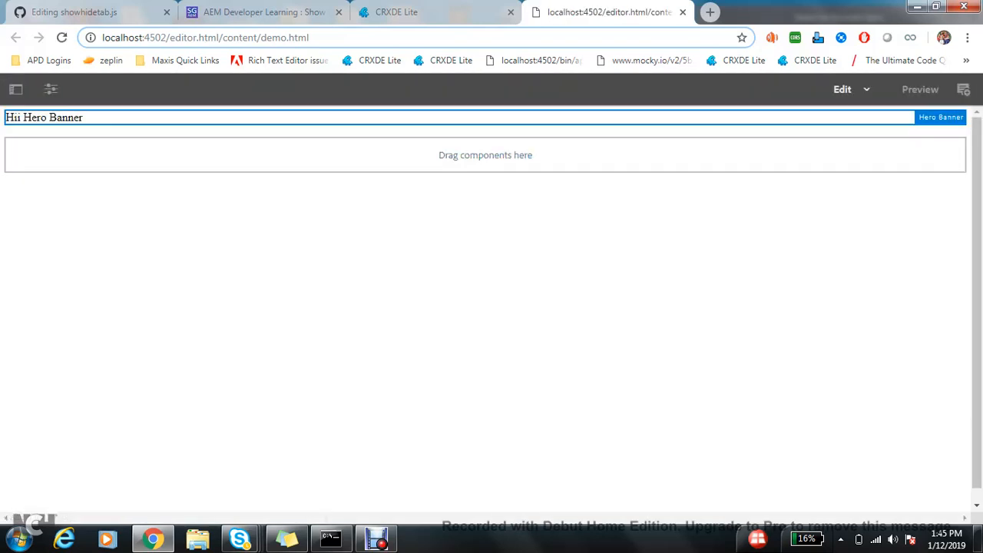
Switch the Hero Banner Type to Video, check the Video tab, then return to the blog.
click(940, 117)
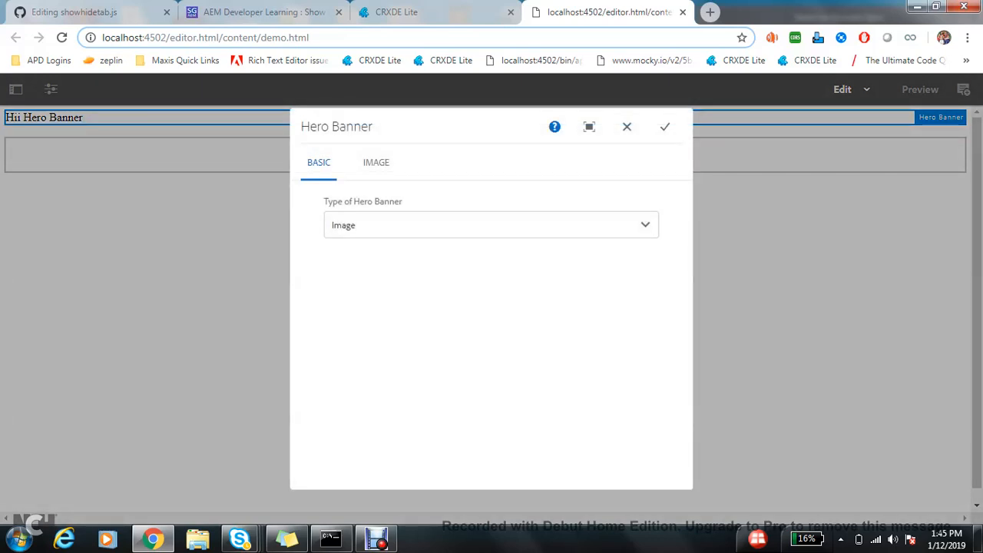
click(491, 225)
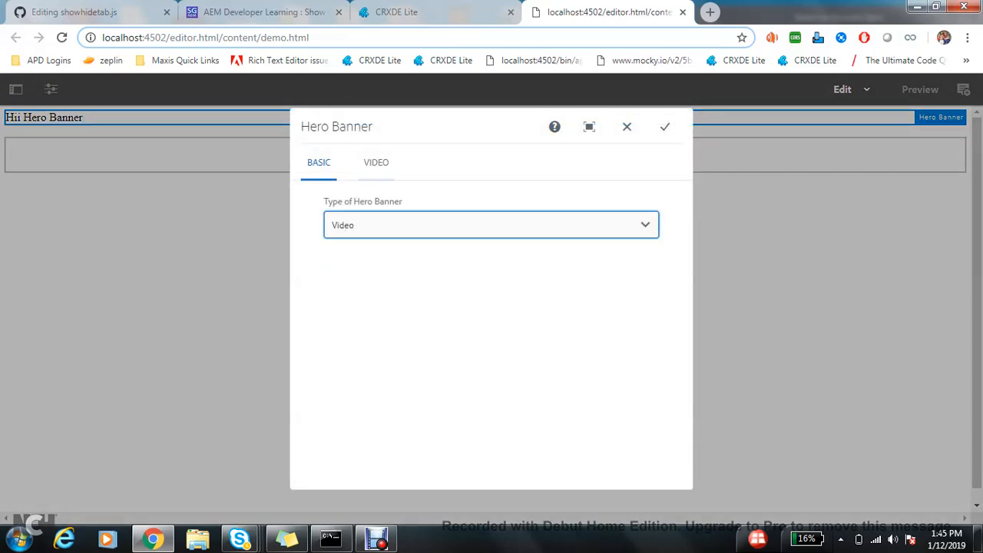
click(491, 225)
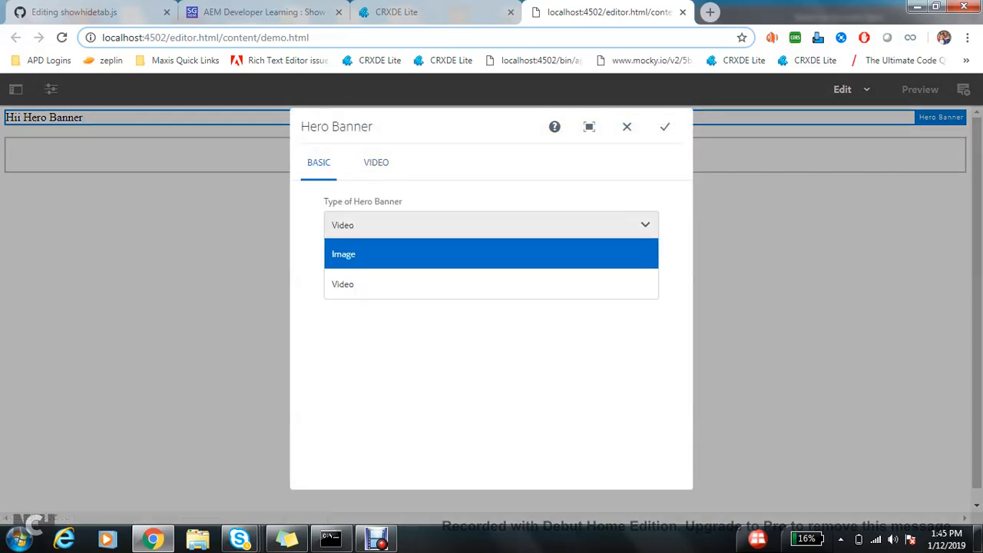
click(343, 253)
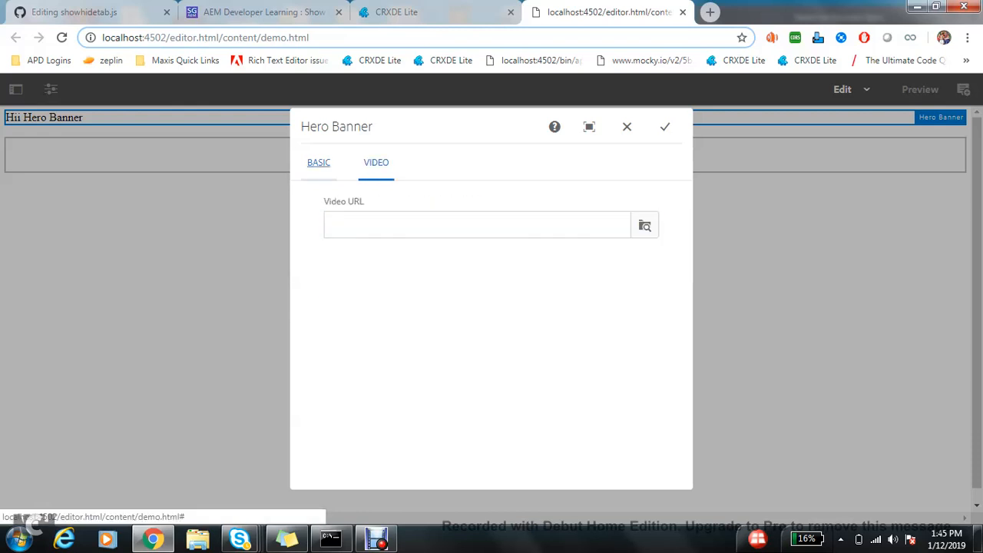
click(318, 162)
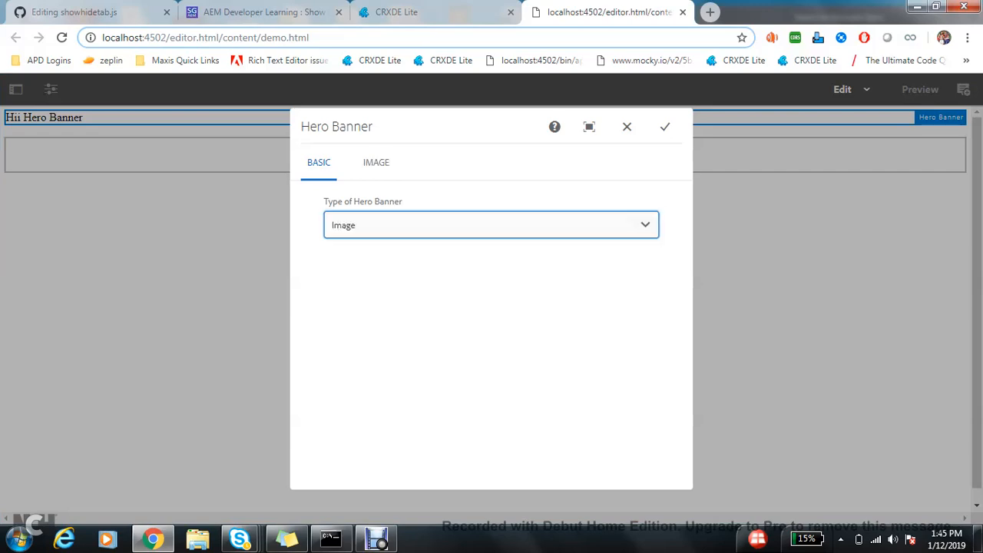
click(265, 11)
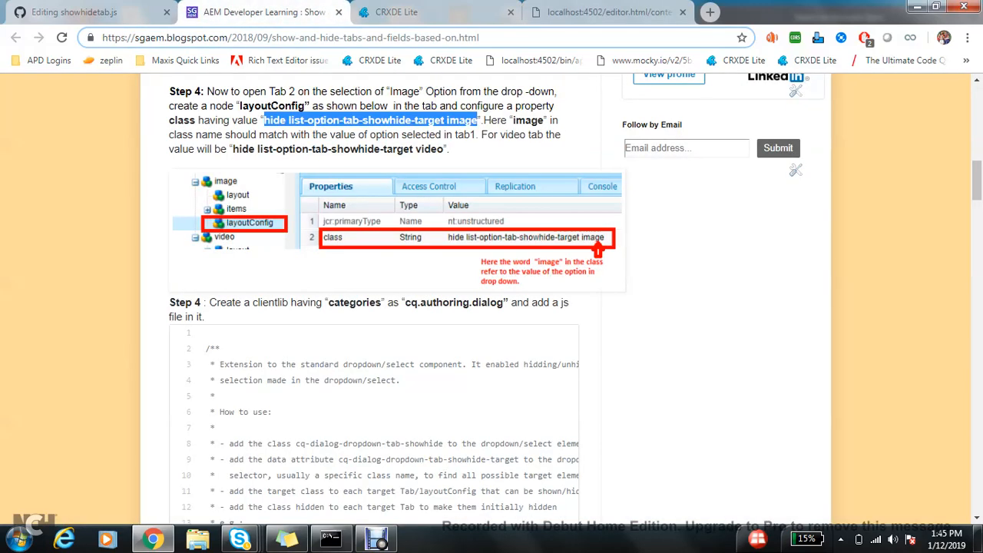